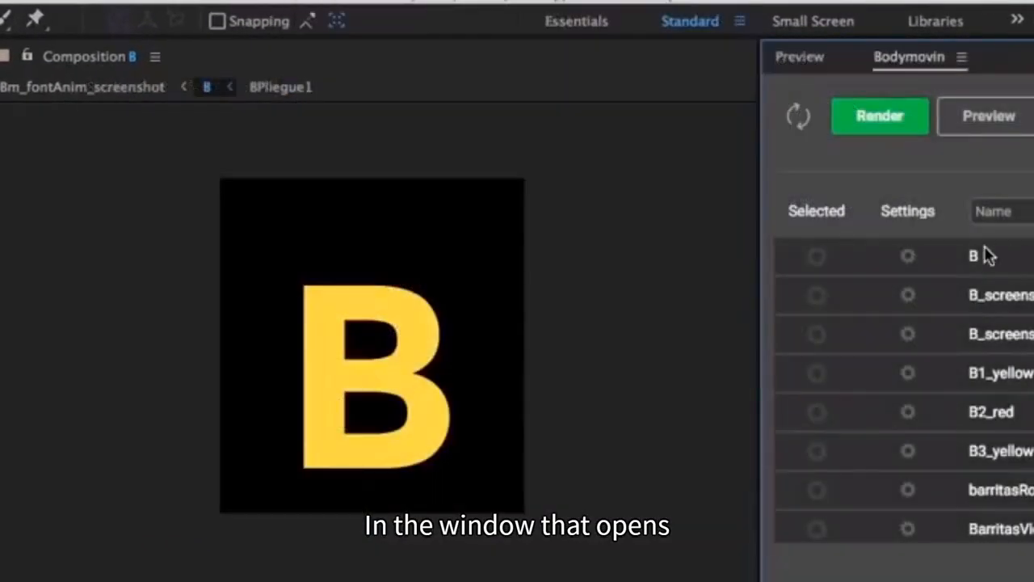
Show the Bodymovin extension panel listing the After Effects compositions for export.
click(879, 115)
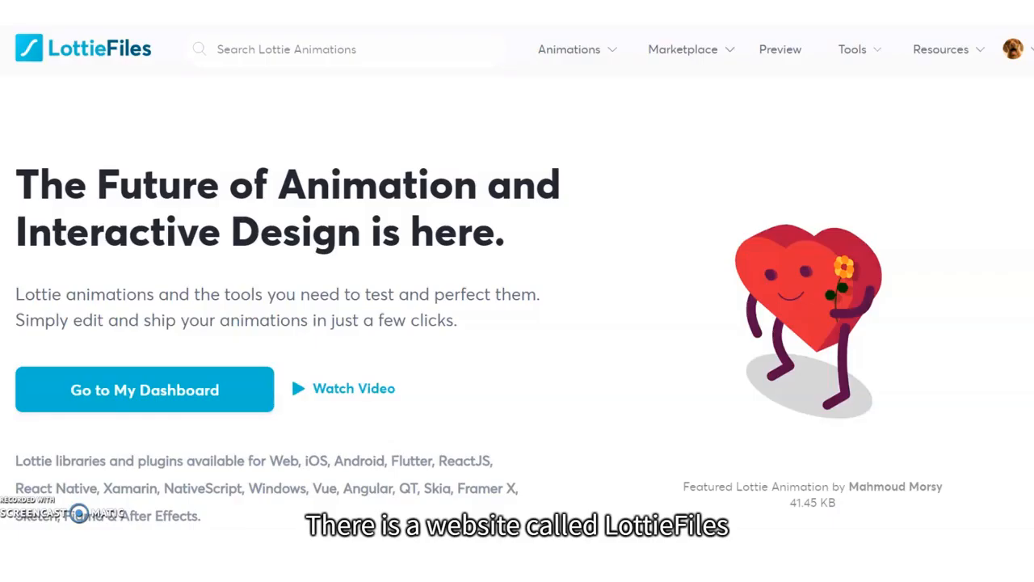
Open the Dancing Burger animation from the free gallery and scrub its timeline forward.
scroll(down, 3)
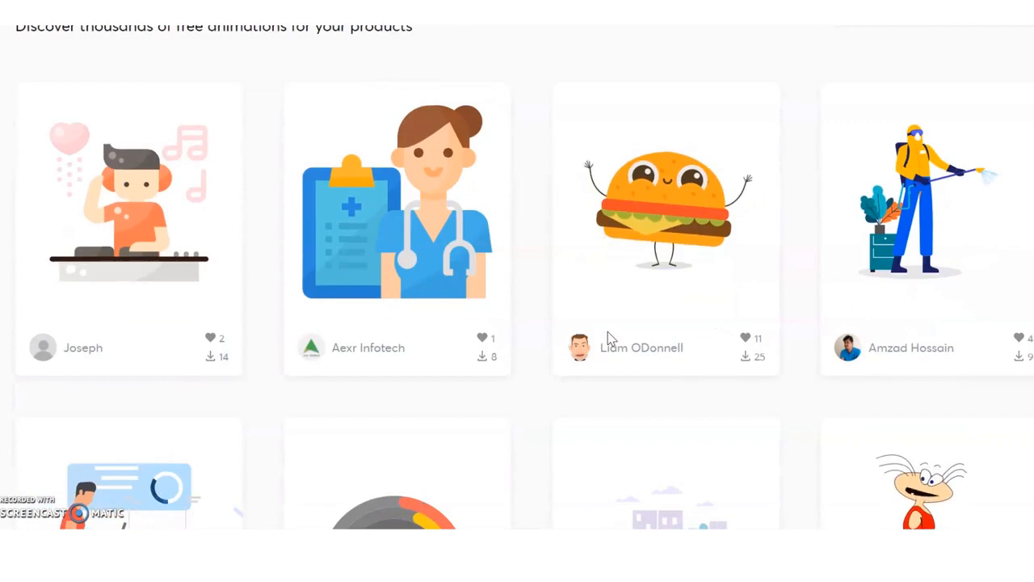
click(665, 198)
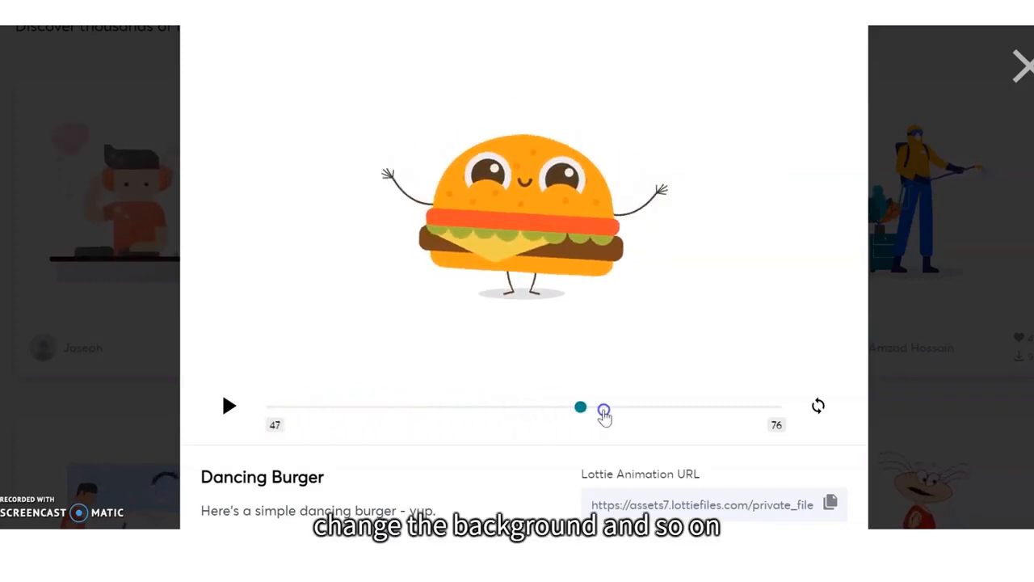
drag(580, 407, 642, 409)
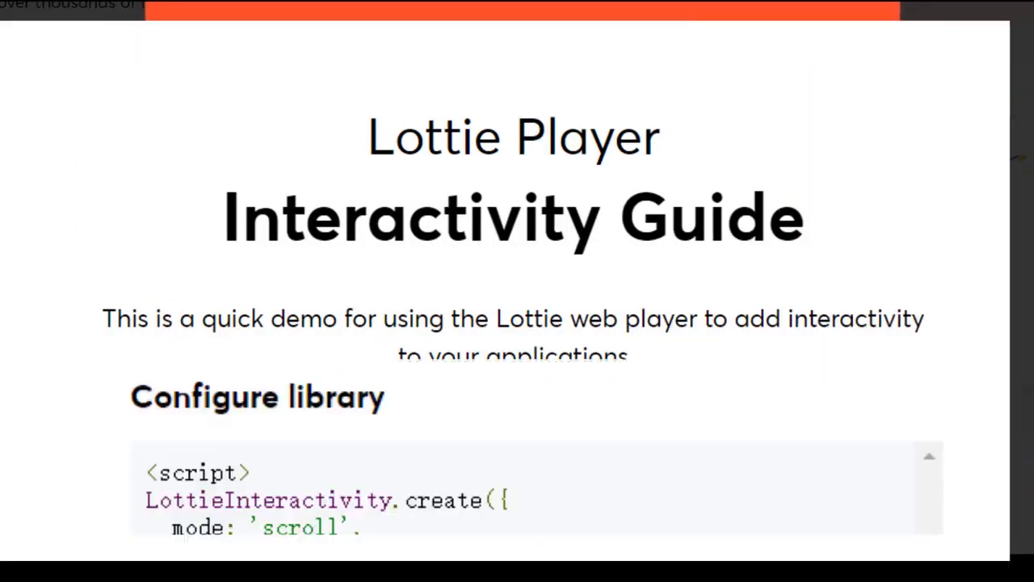
Scroll the Lottie Player Interactivity Guide, then type 'c' in the Animography text editor demo.
scroll(down, 3)
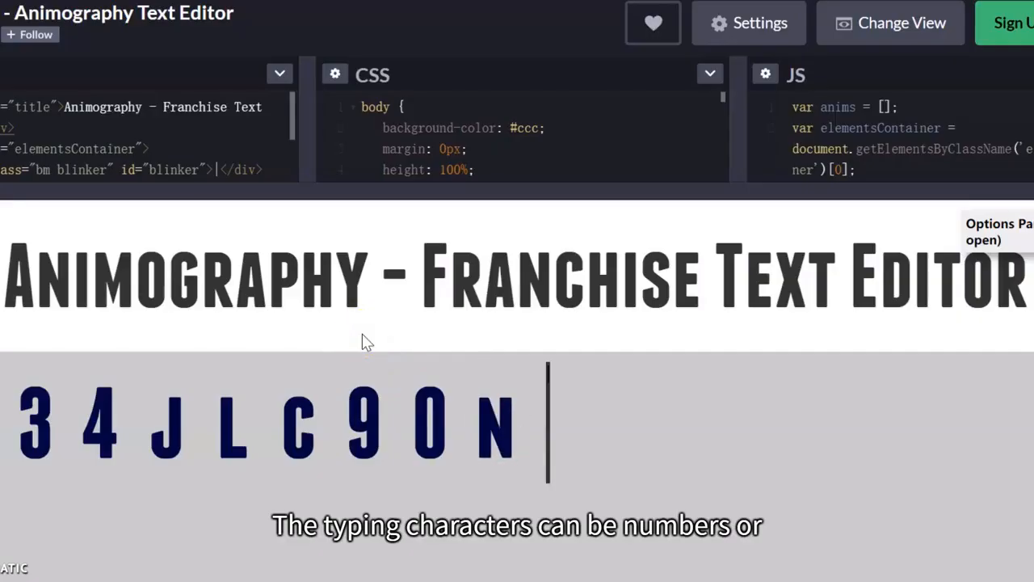
text(c)
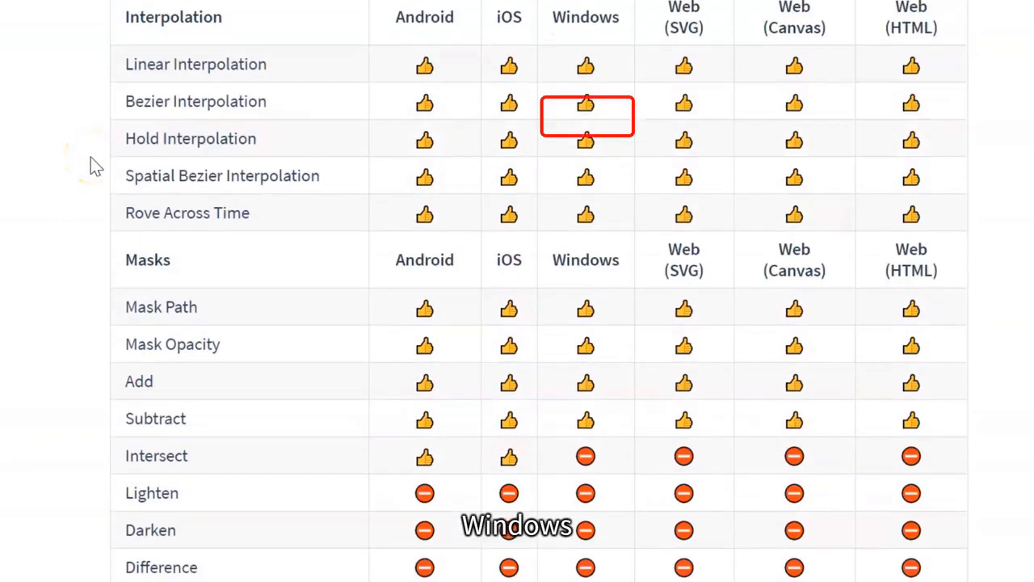
scroll(down, 3)
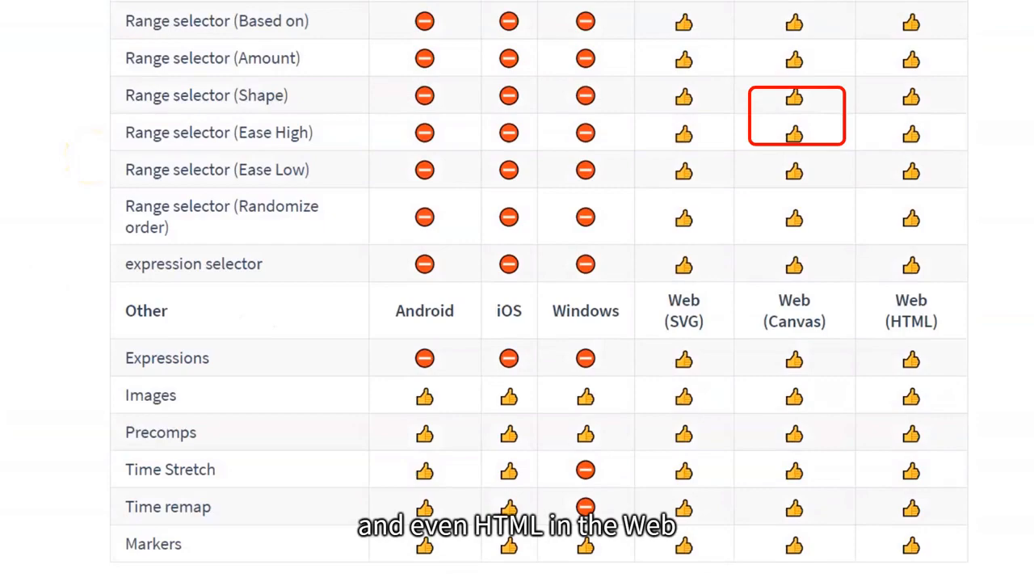
scroll(down, 3)
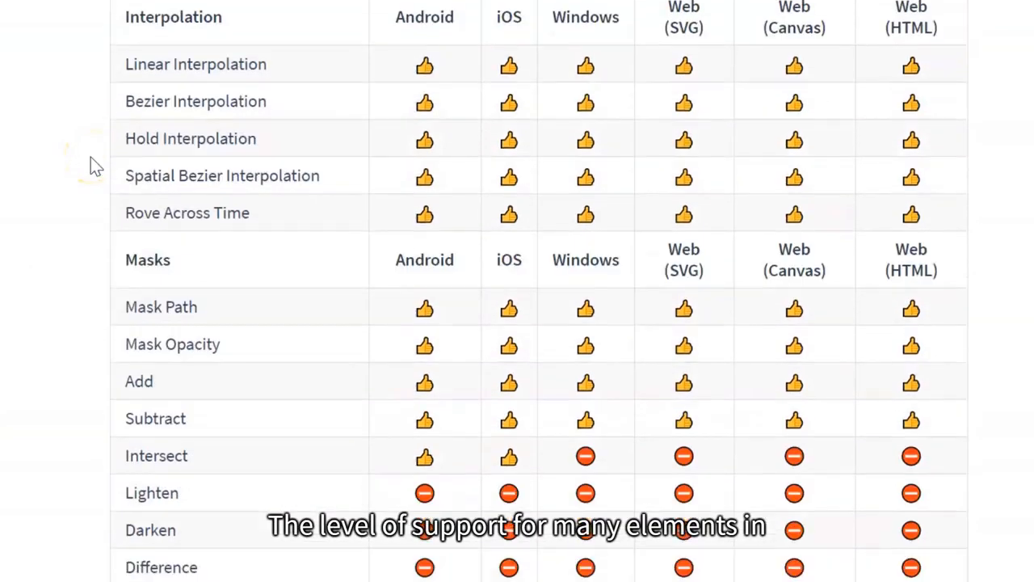
scroll(down, 3)
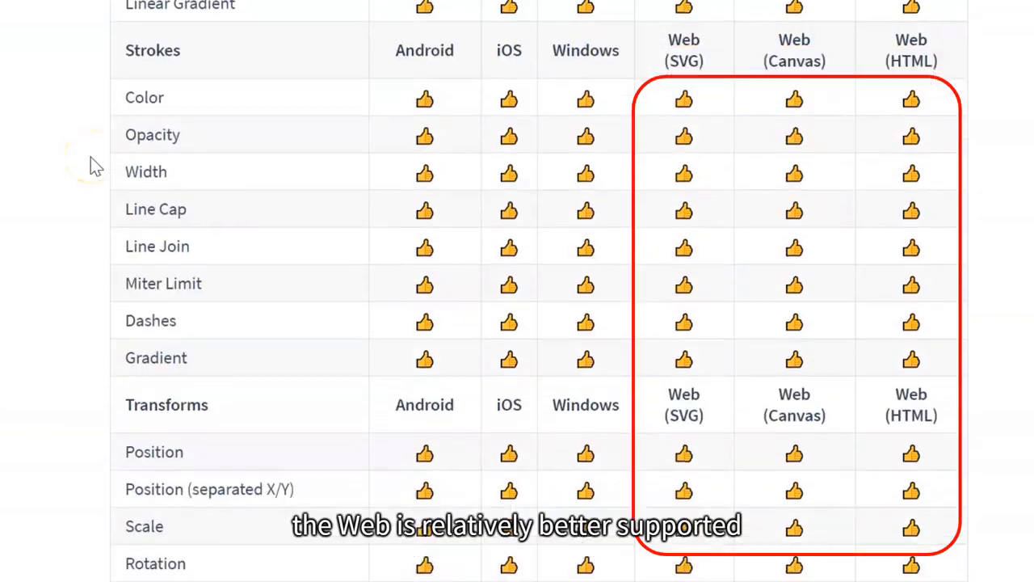
scroll(down, 3)
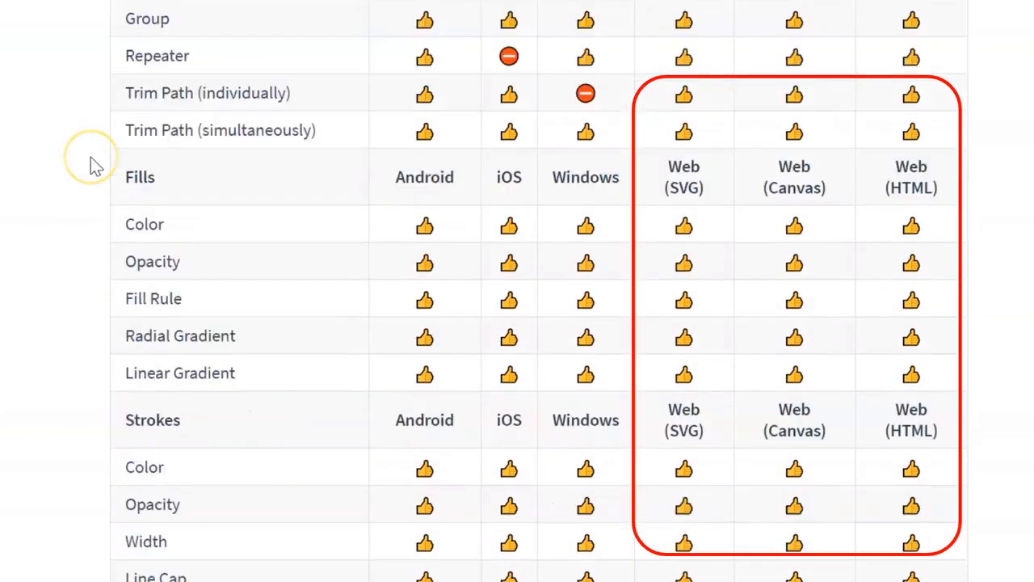
scroll(down, 3)
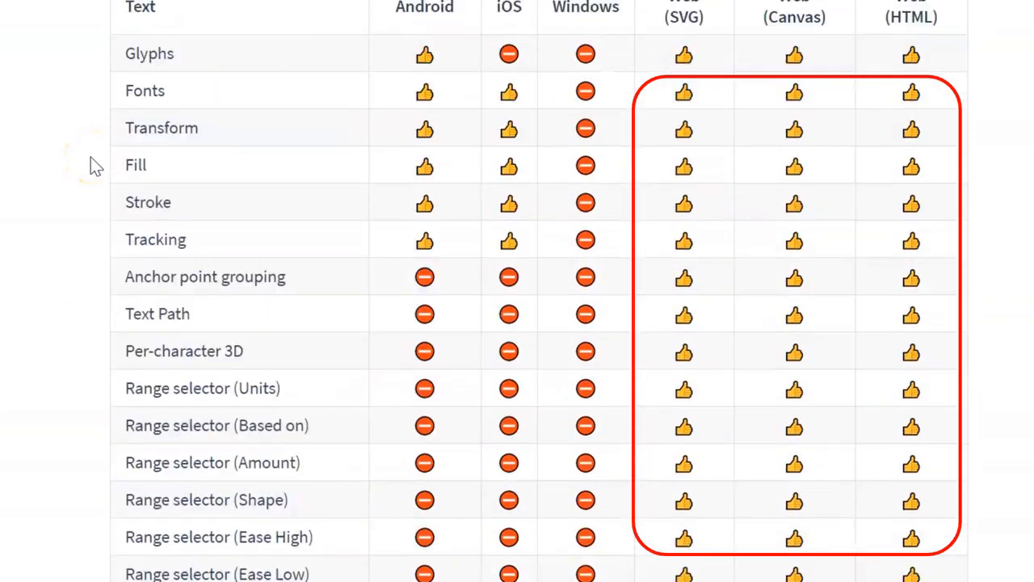